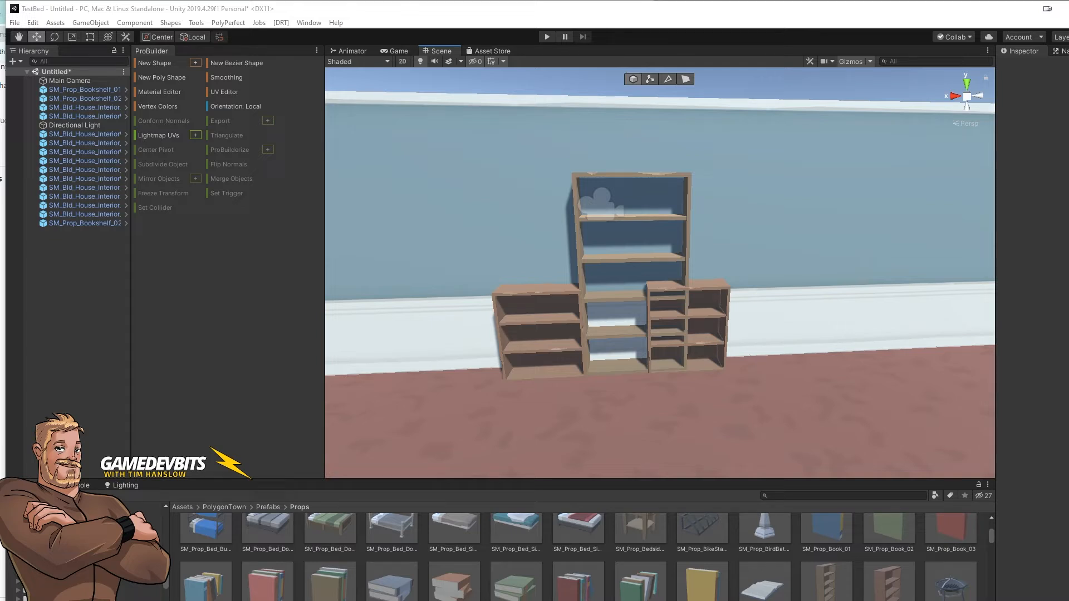
mouse_move(928, 327)
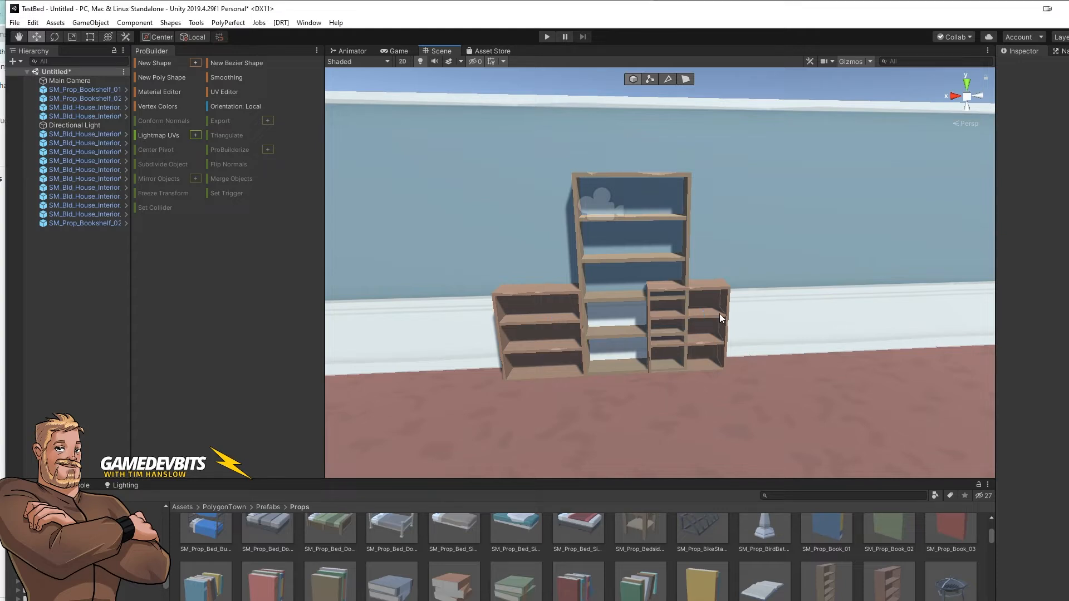
Select the tall middle bookcase and ProBuilderize it into an editable mesh
left_click(630, 231)
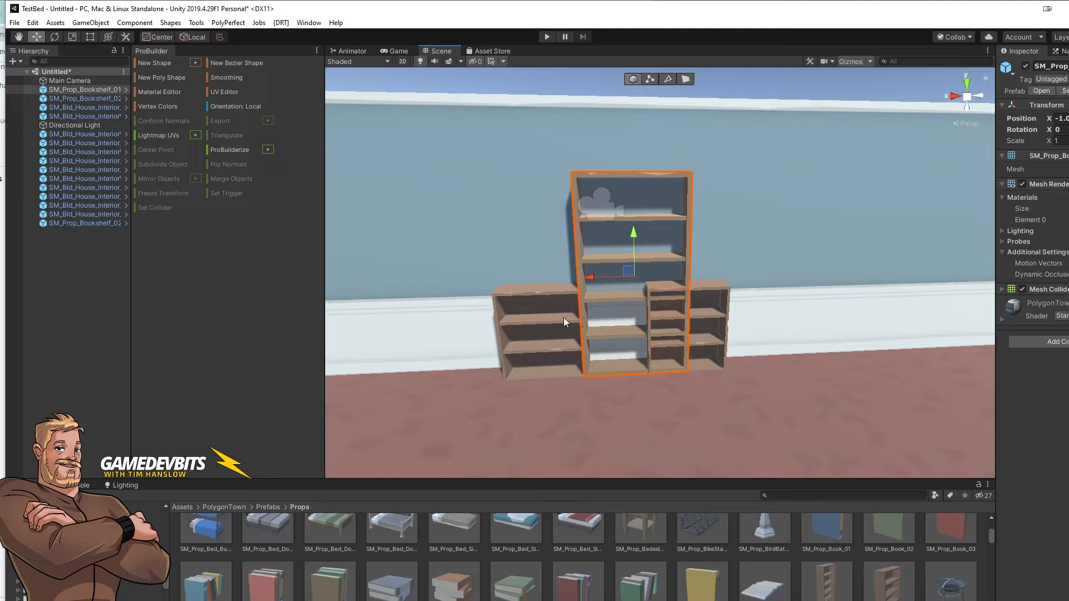
mouse_move(761, 329)
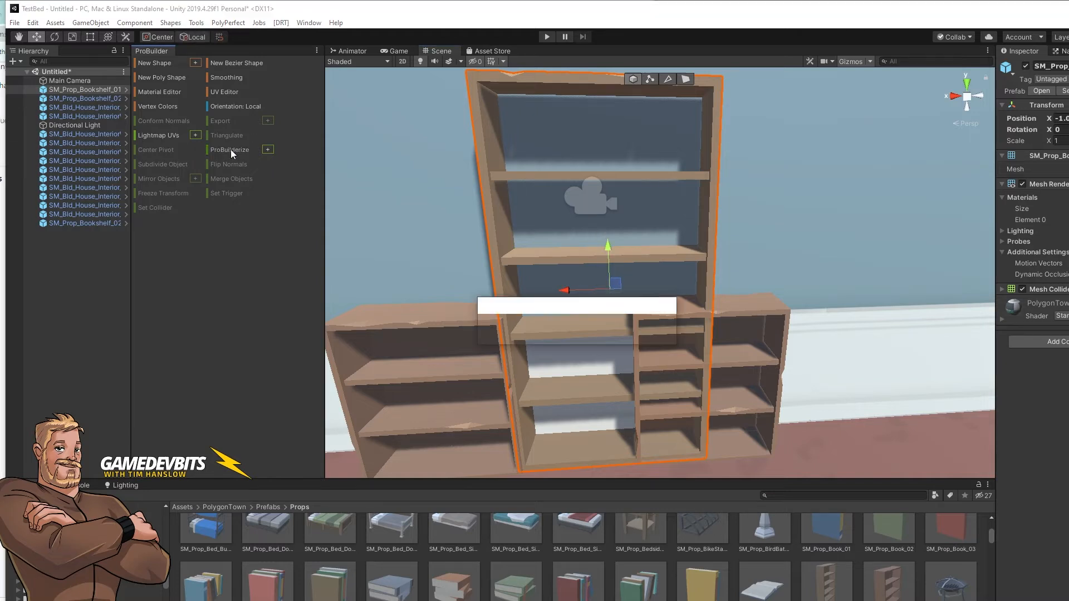
left_click(229, 149)
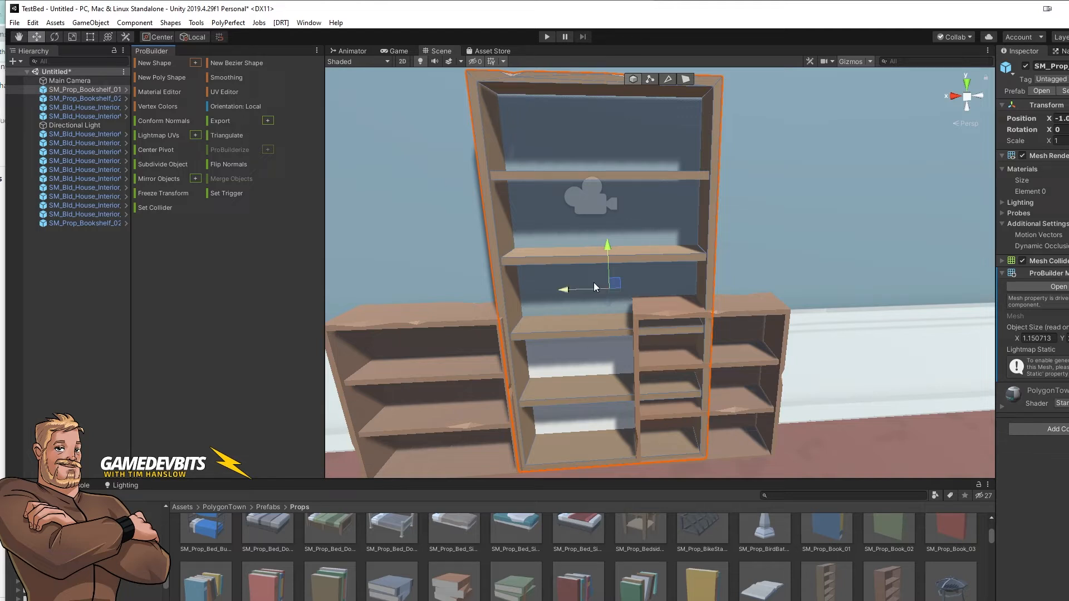
left_click(685, 79)
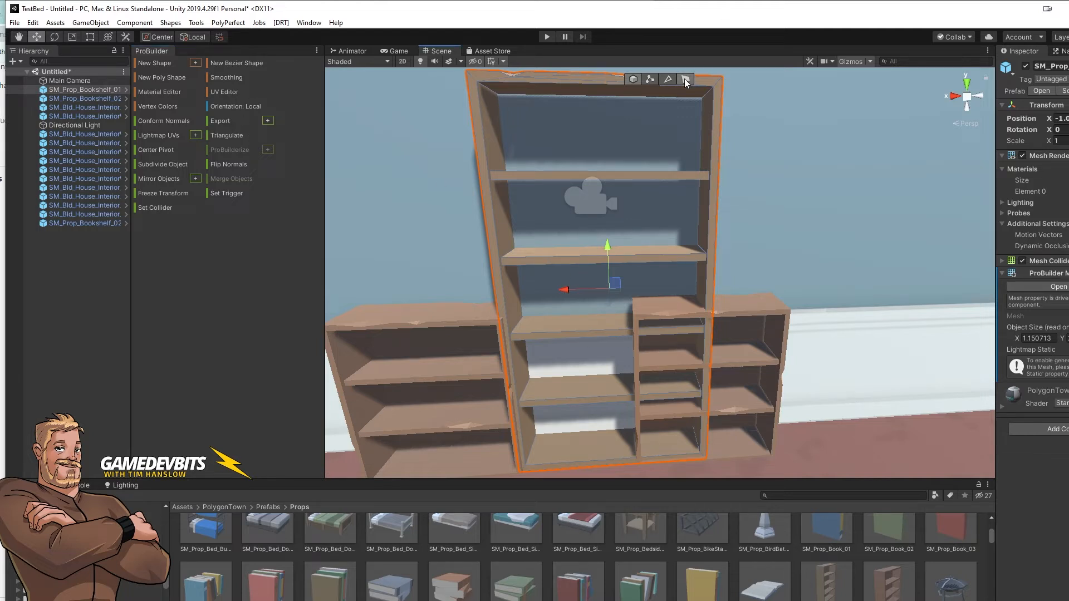
Move the bookcase's vertices to thicken its sides and narrow it into the gap
left_click(685, 79)
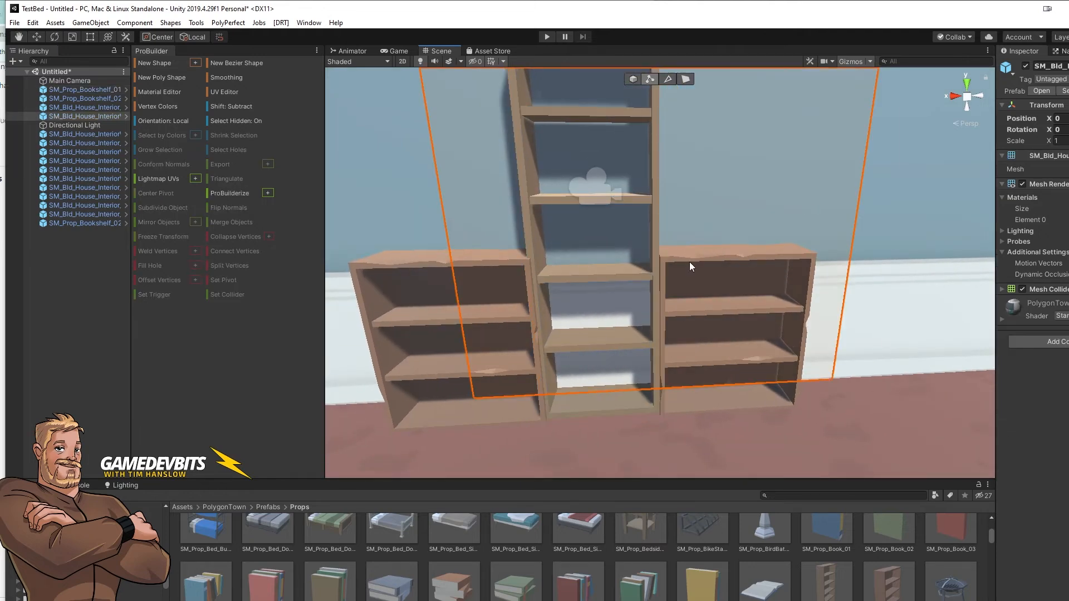
mouse_move(482, 240)
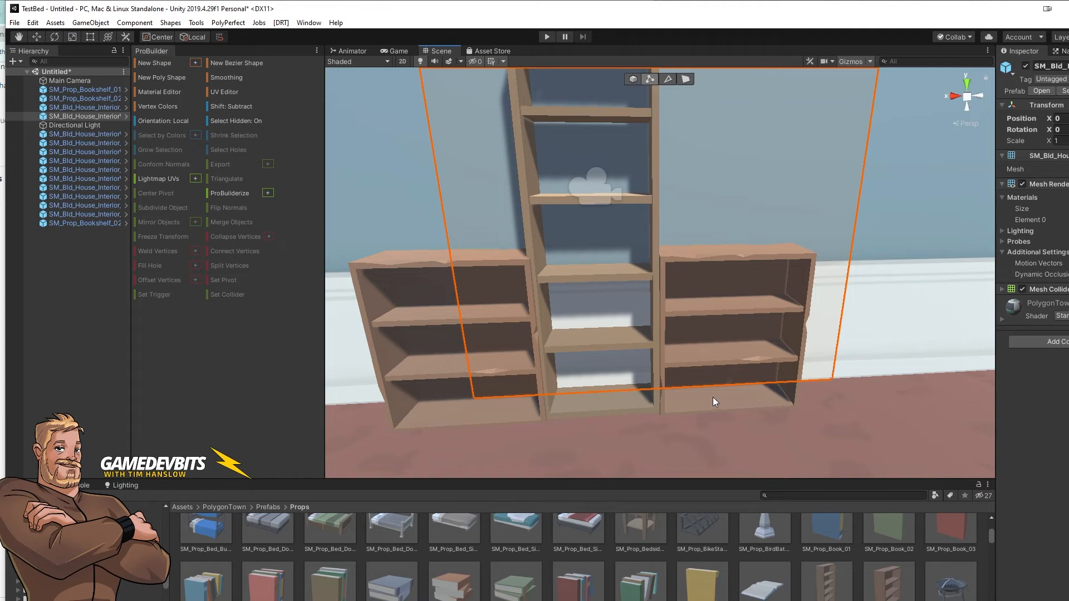
mouse_move(697, 314)
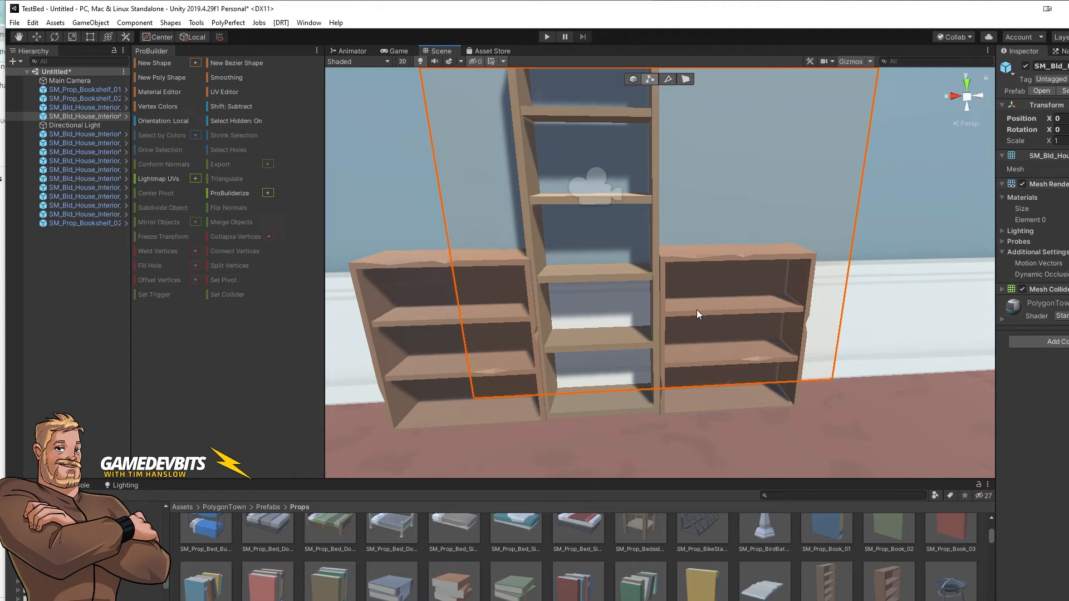
Select the right-hand short bookcase and ProBuilderize it into an editable mesh
left_click(729, 340)
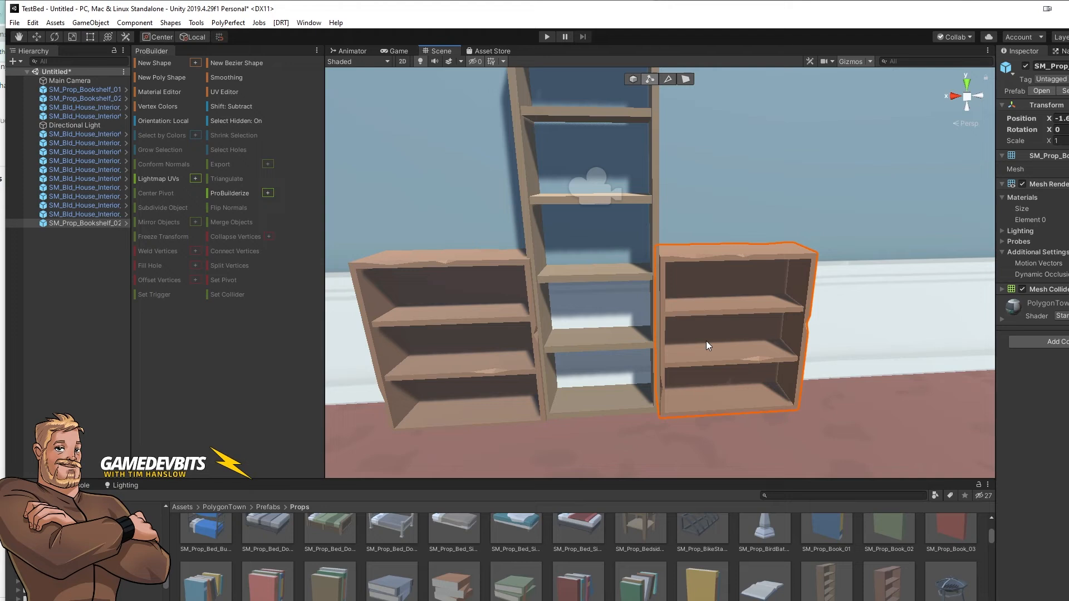
mouse_move(716, 305)
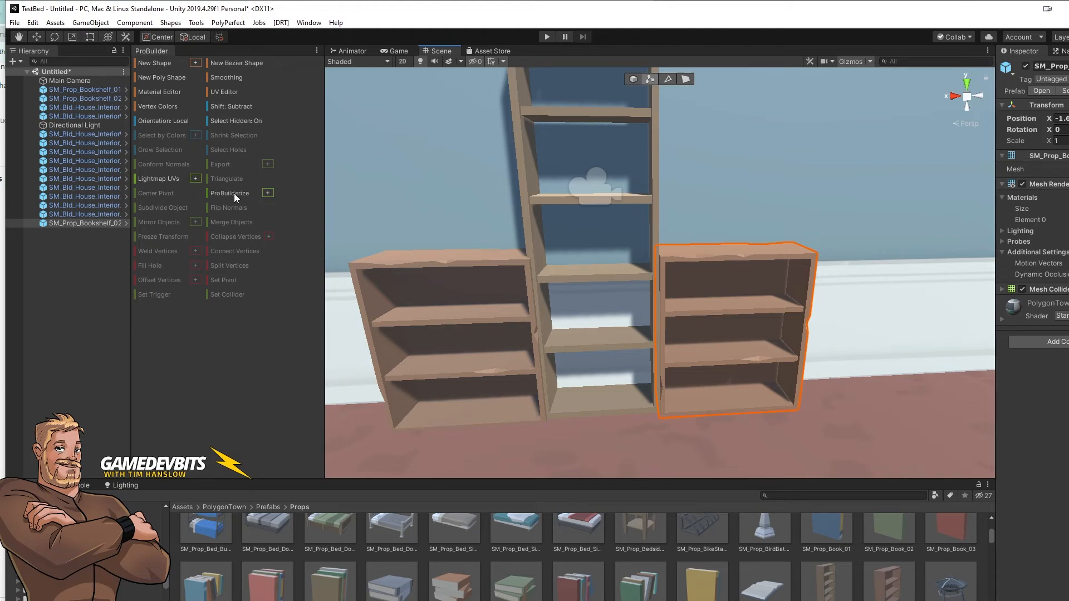
left_click(229, 192)
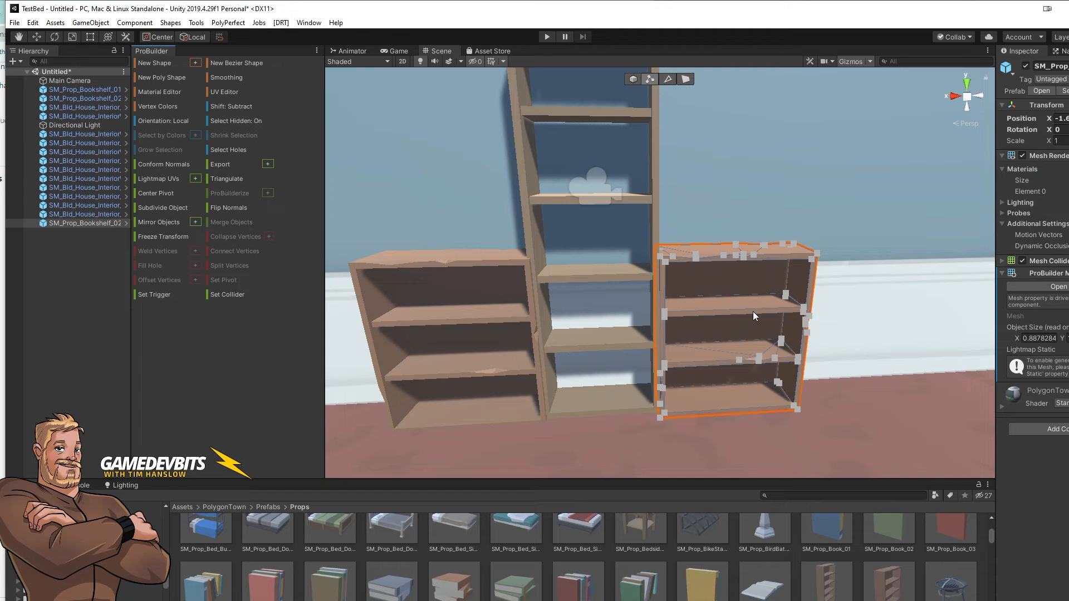